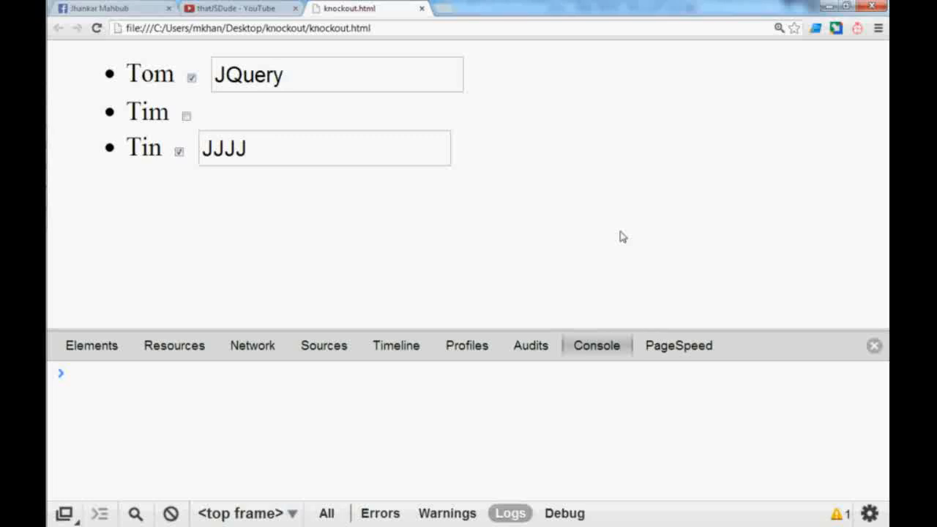
pyautogui.moveTo(524, 218)
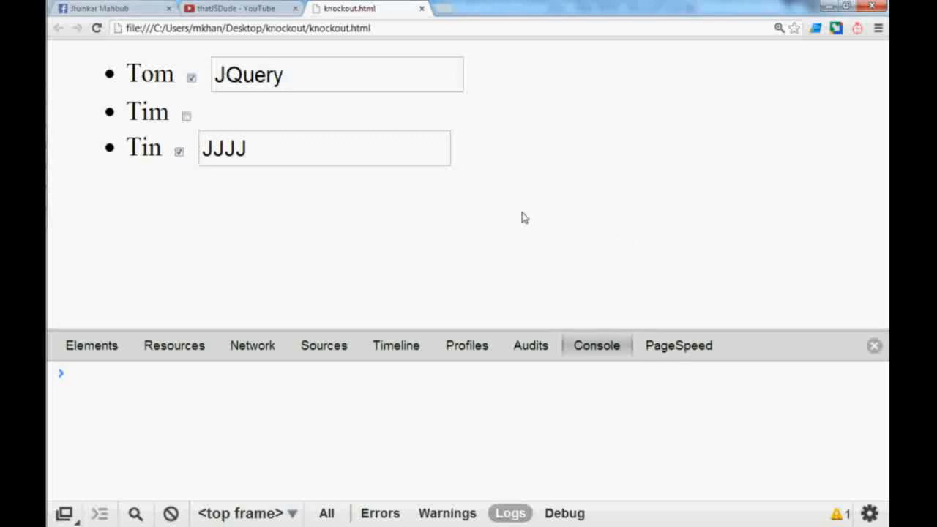
pyautogui.moveTo(283, 110)
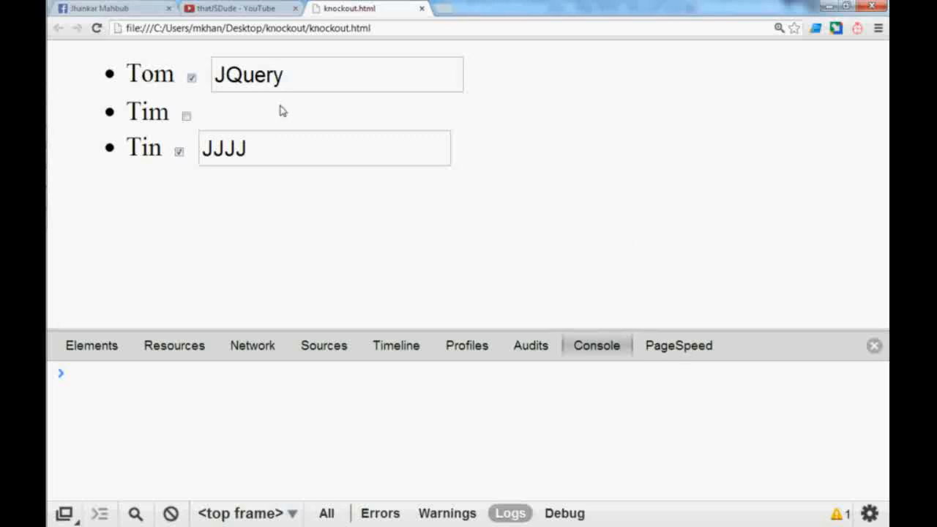
pyautogui.moveTo(350, 125)
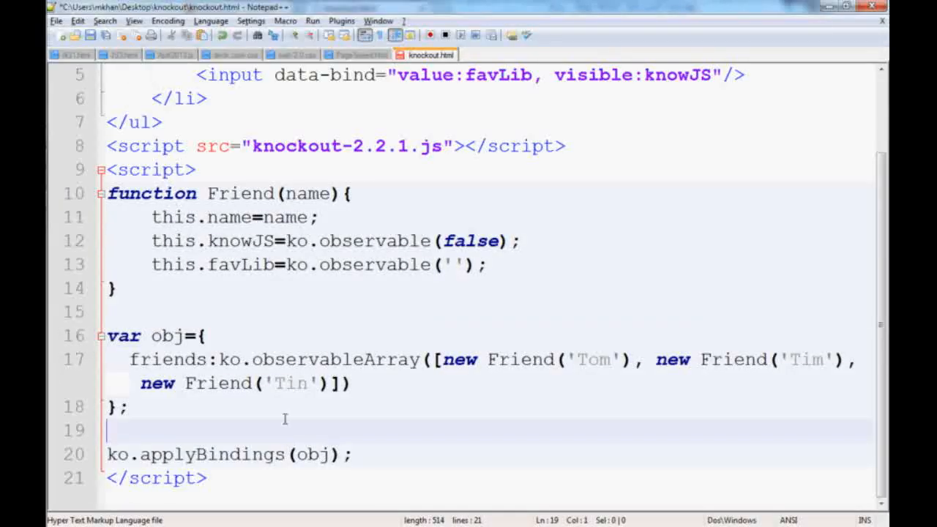
# - Declare an empty obj.addFriend=function(){} below the obj definition
pyautogui.write('obj.')
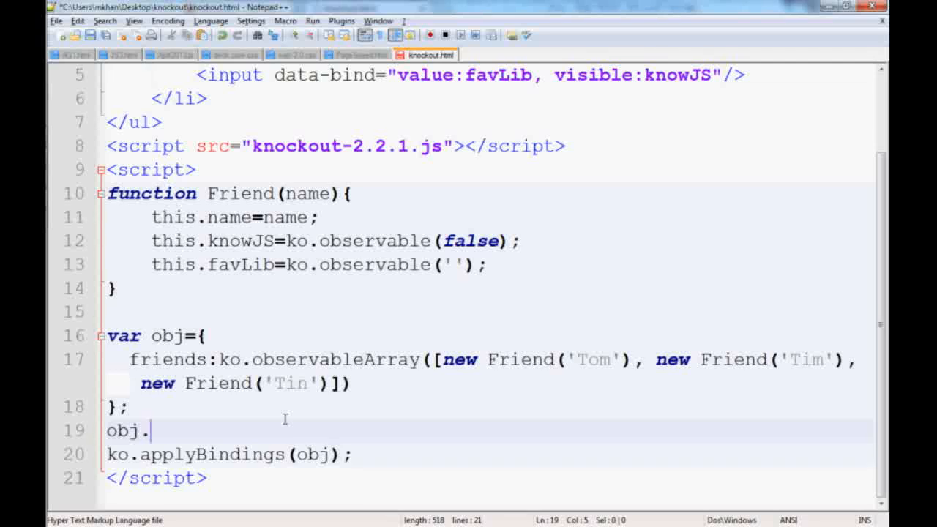
pyautogui.write('addFriend')
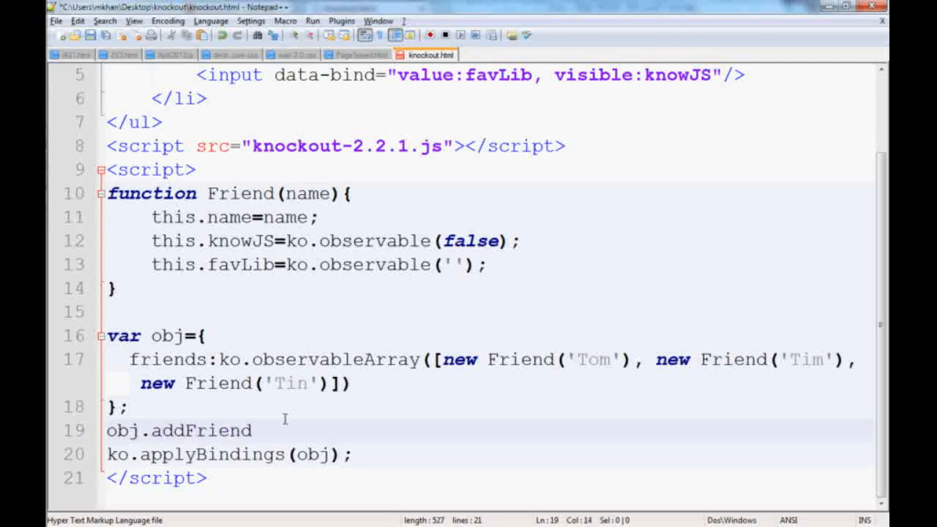
pyautogui.write('=func')
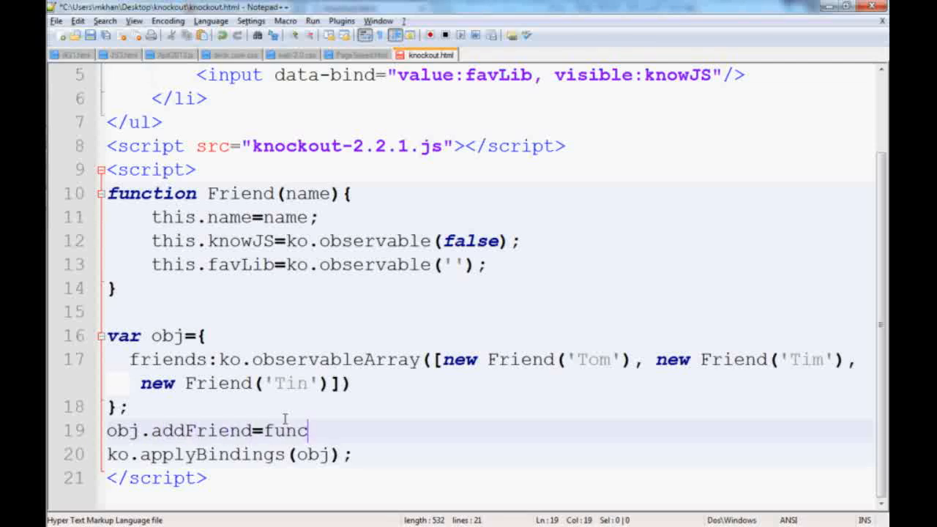
pyautogui.write('tion(){}')
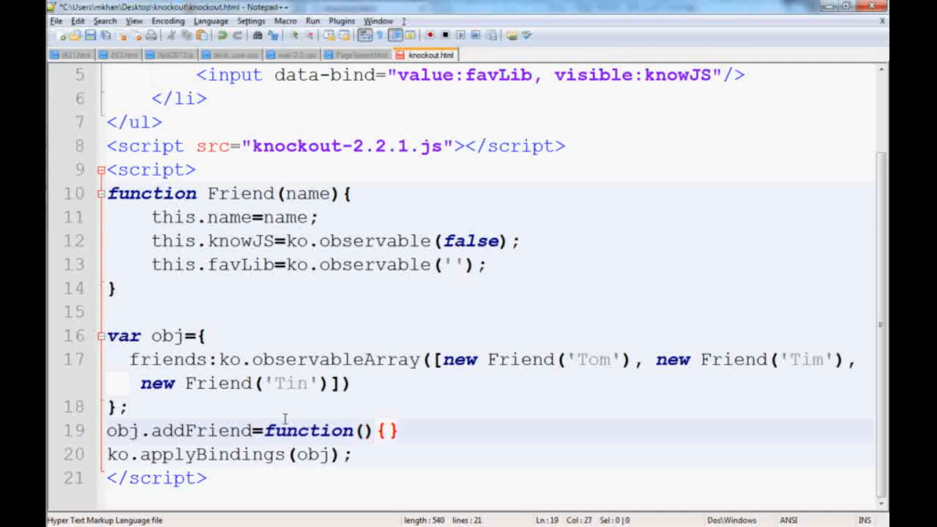
# - Fill the function body with obj.friends.push(new Friend('new'));
pyautogui.write('obj')
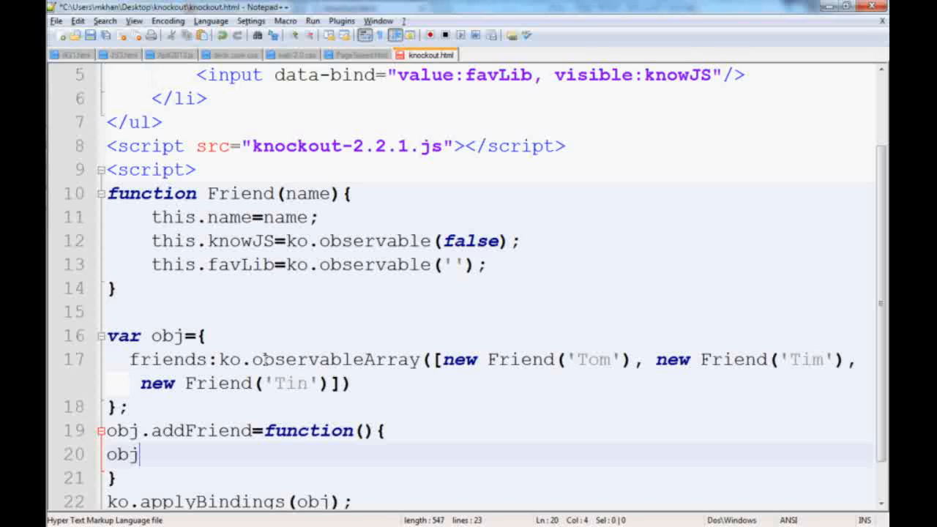
pyautogui.doubleClick(167, 359)
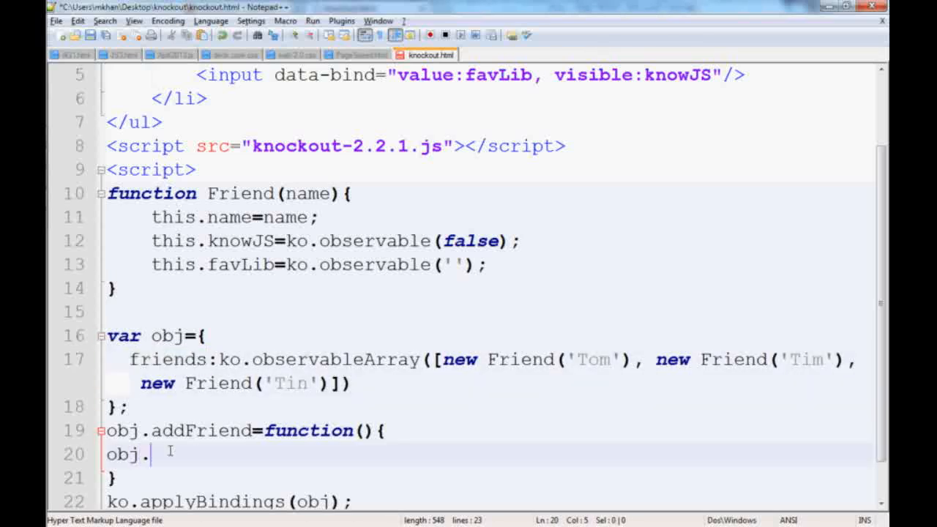
pyautogui.write('friends')
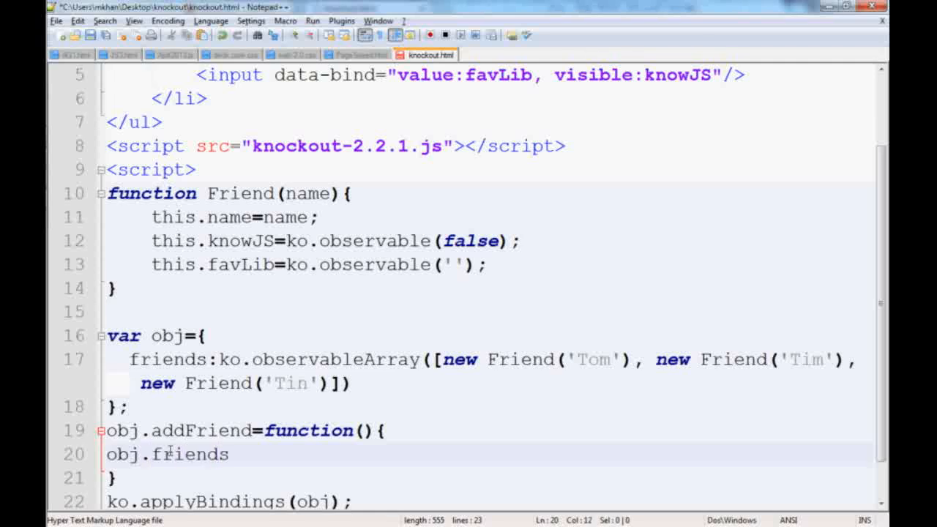
pyautogui.write('.')
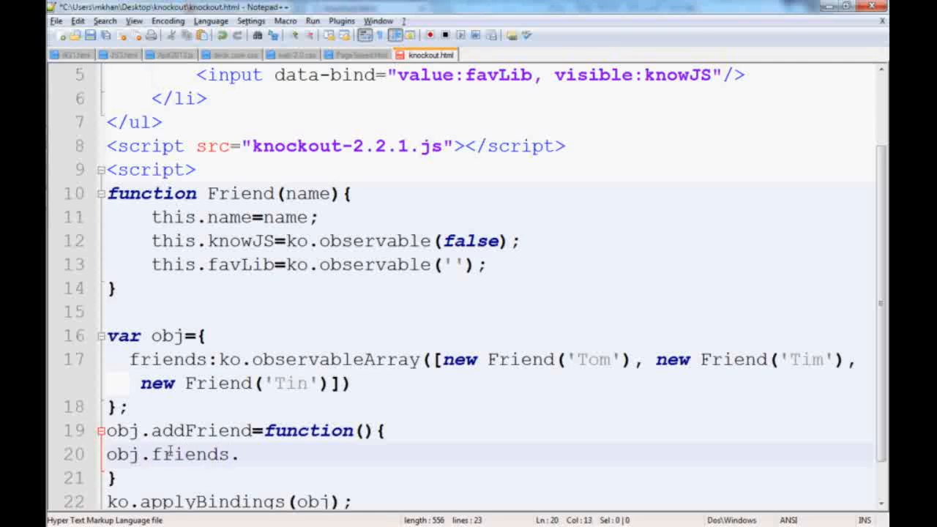
pyautogui.write('push()')
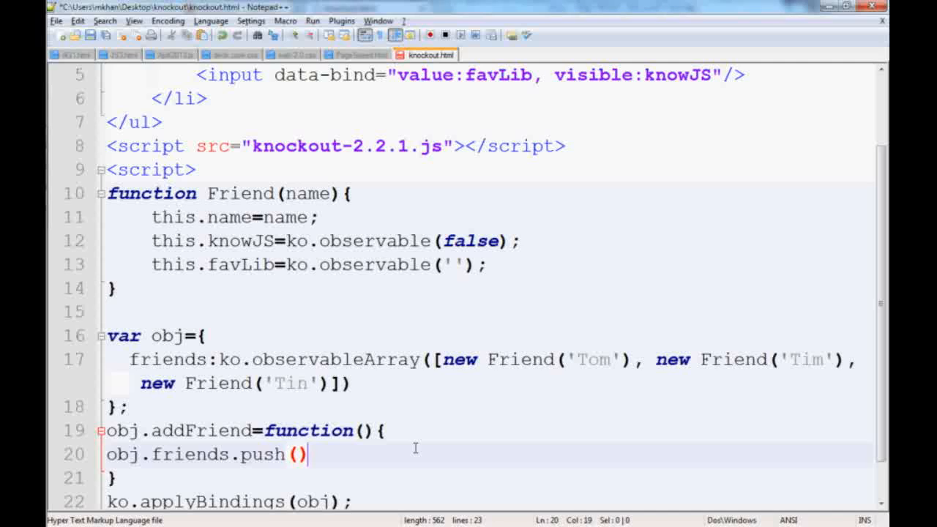
pyautogui.moveTo(240, 205)
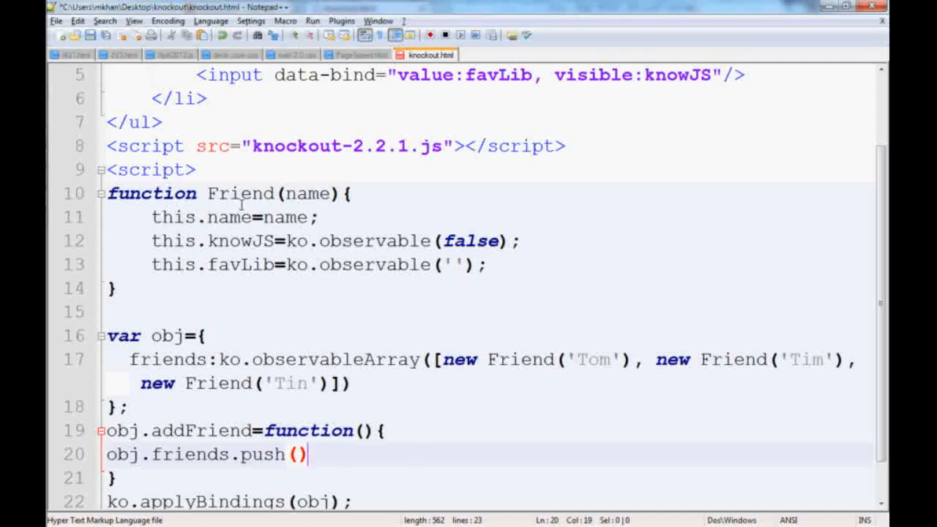
pyautogui.doubleClick(240, 193)
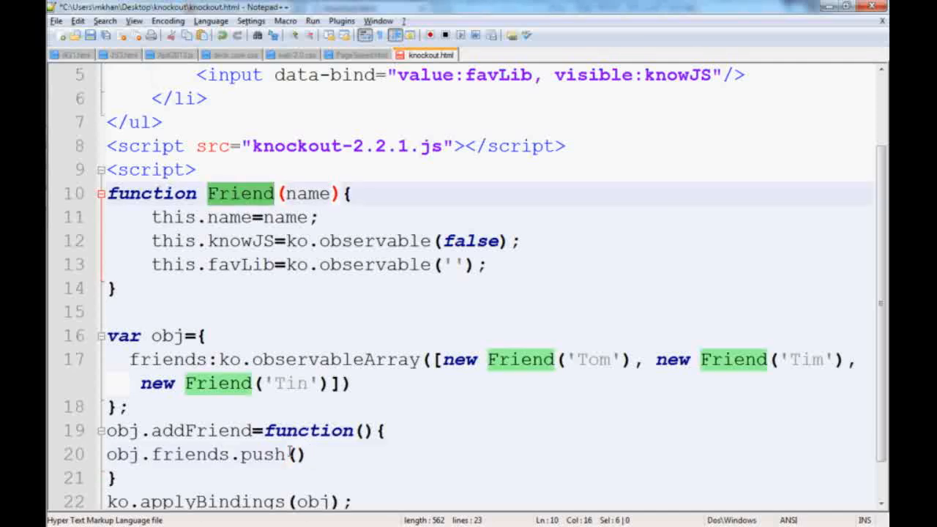
pyautogui.write('new')
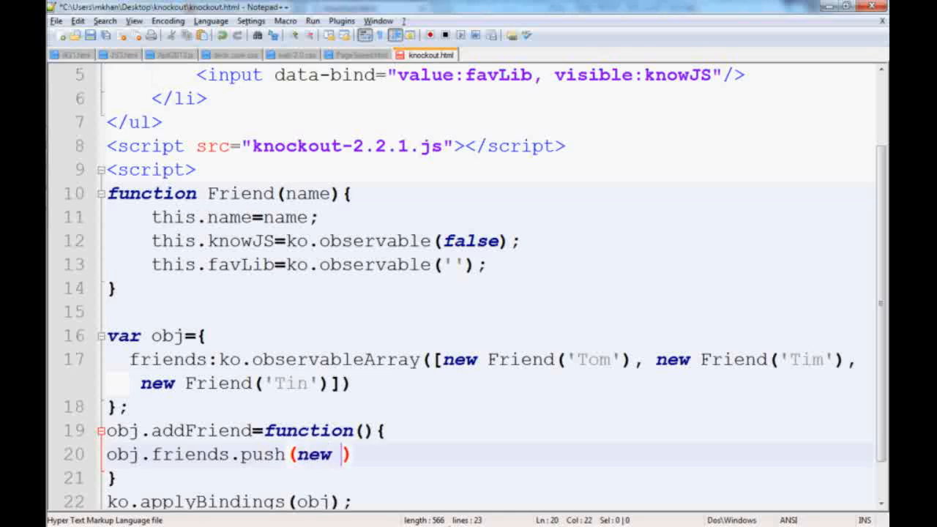
pyautogui.write('Friend()')
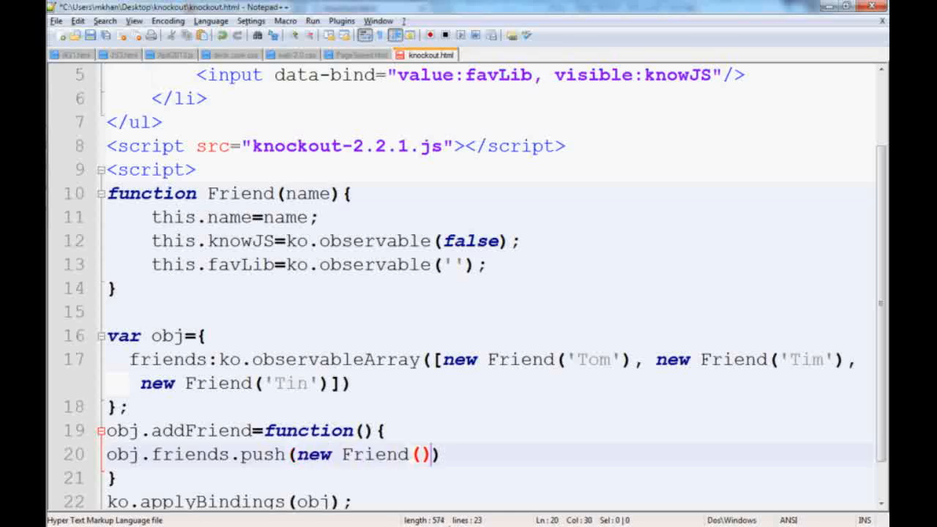
pyautogui.write("''")
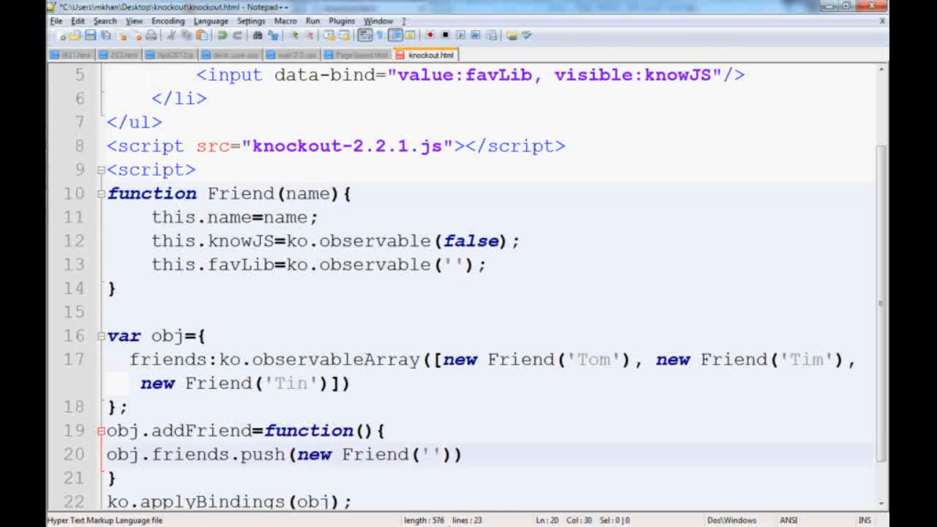
pyautogui.write('new')
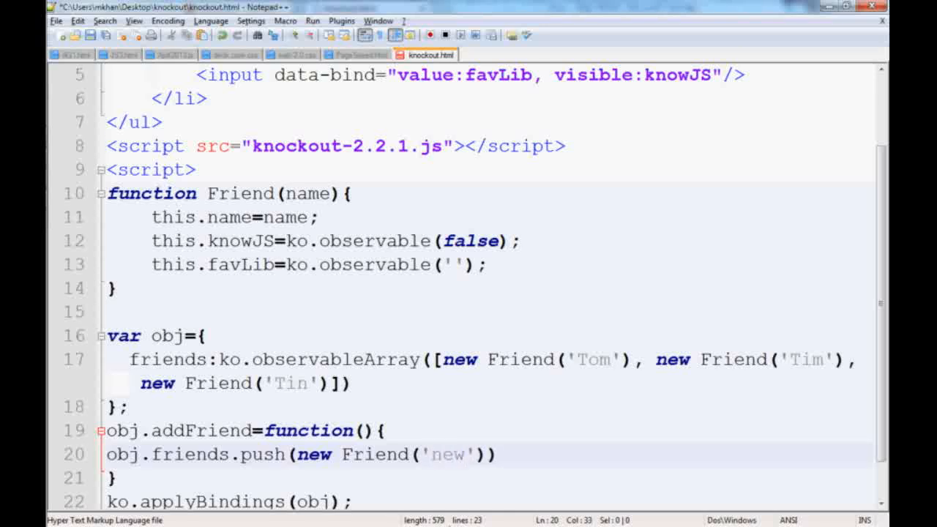
pyautogui.write(';')
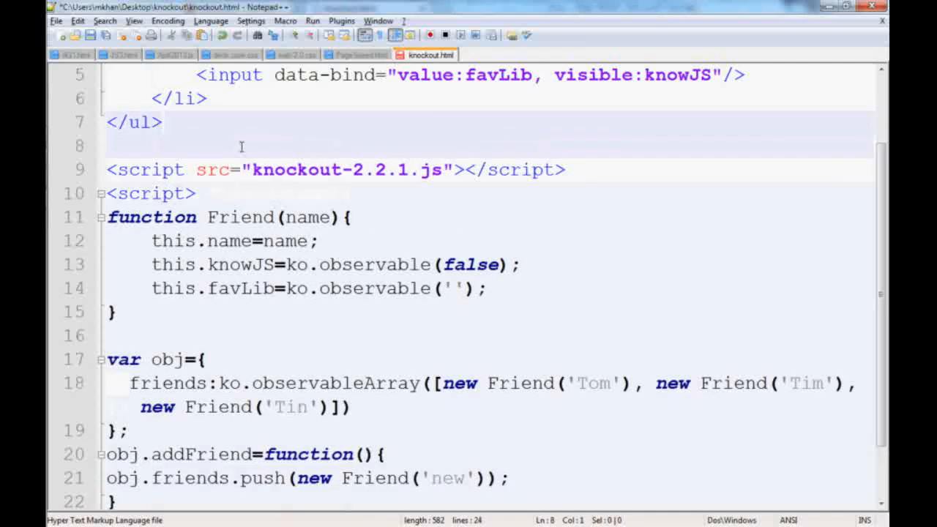
# - Add <button>Add Friend</button> after </ul> and start a data-bind attribute on it
pyautogui.write('<b>')
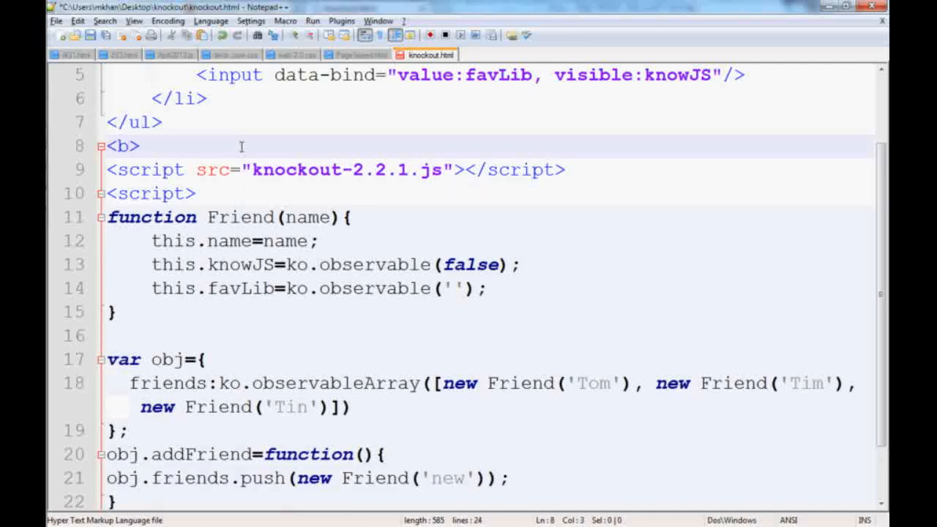
pyautogui.write('utton')
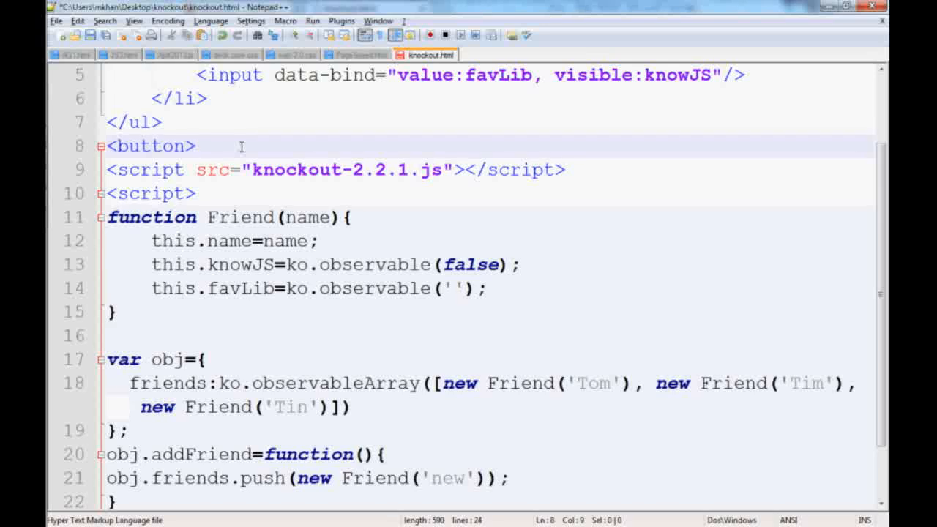
pyautogui.write('</button>')
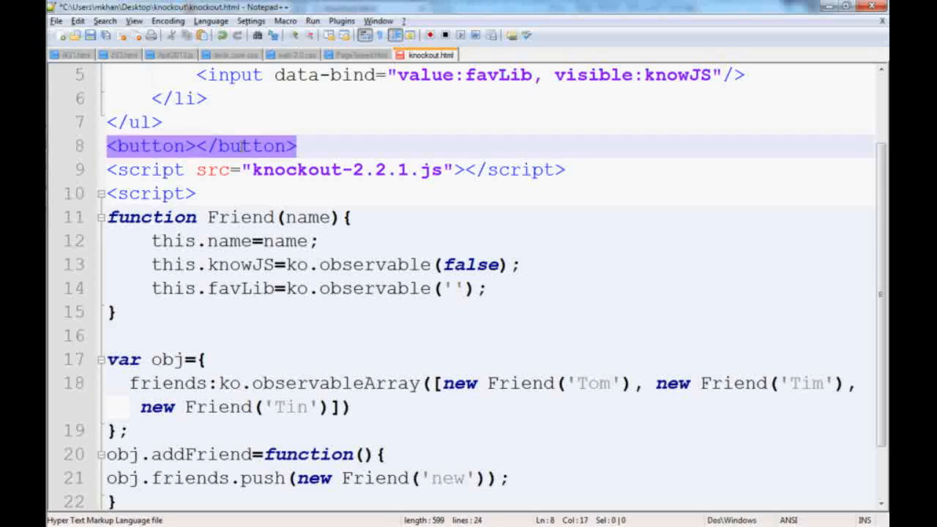
pyautogui.write('A')
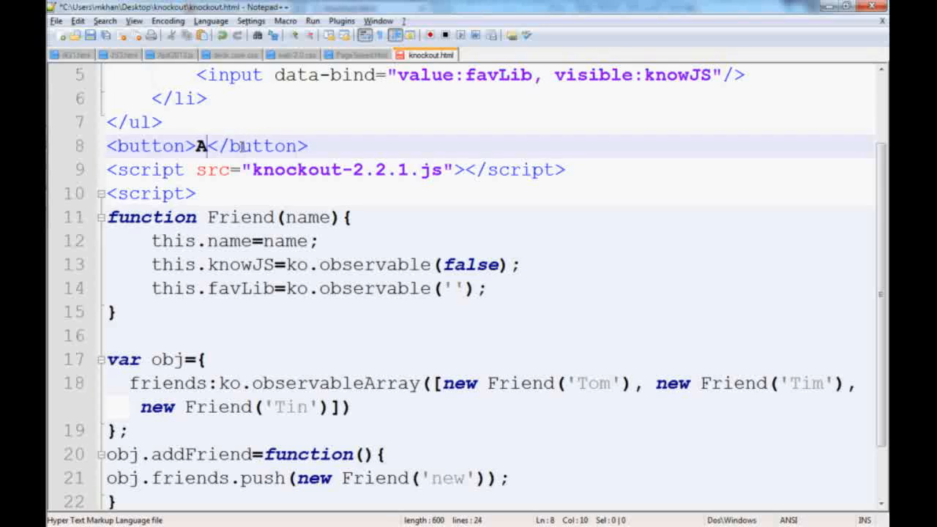
pyautogui.write('dd Friend')
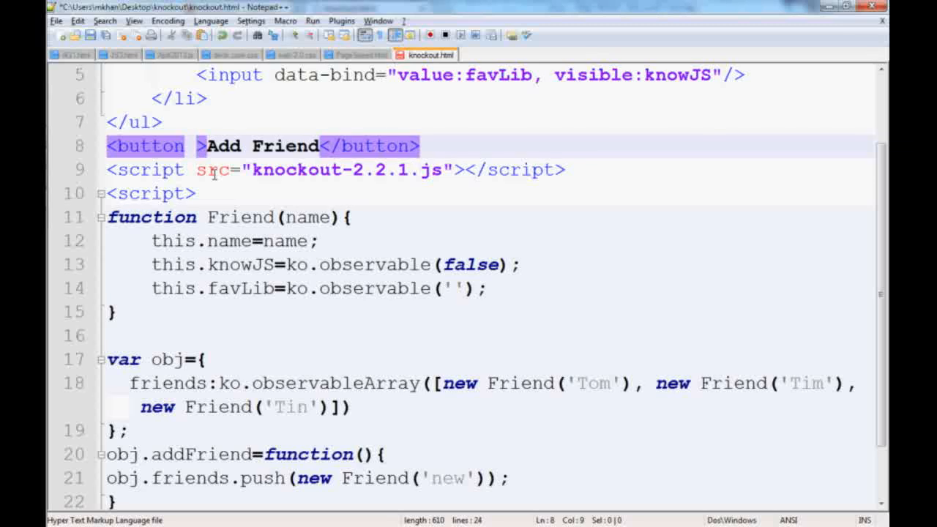
pyautogui.write('data-bind="')
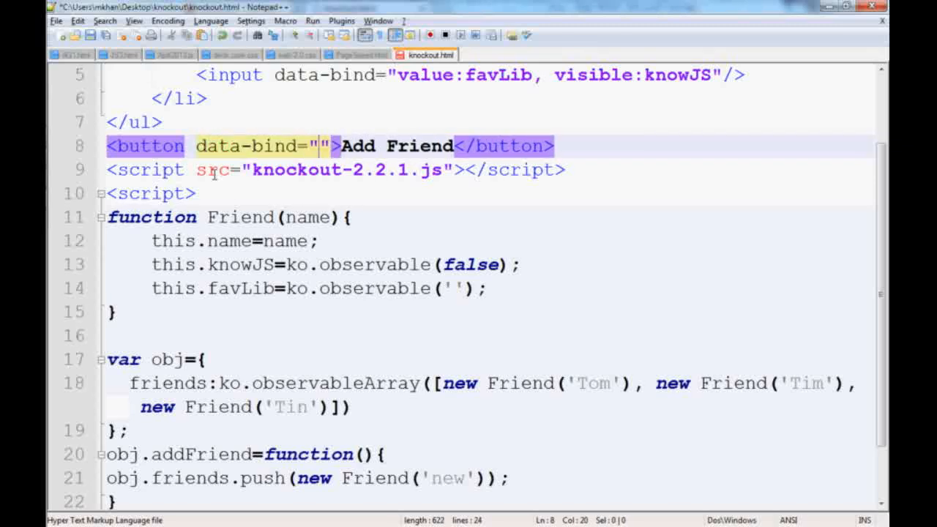
# - Set the button's data-bind to click:addFriend
pyautogui.write('click:')
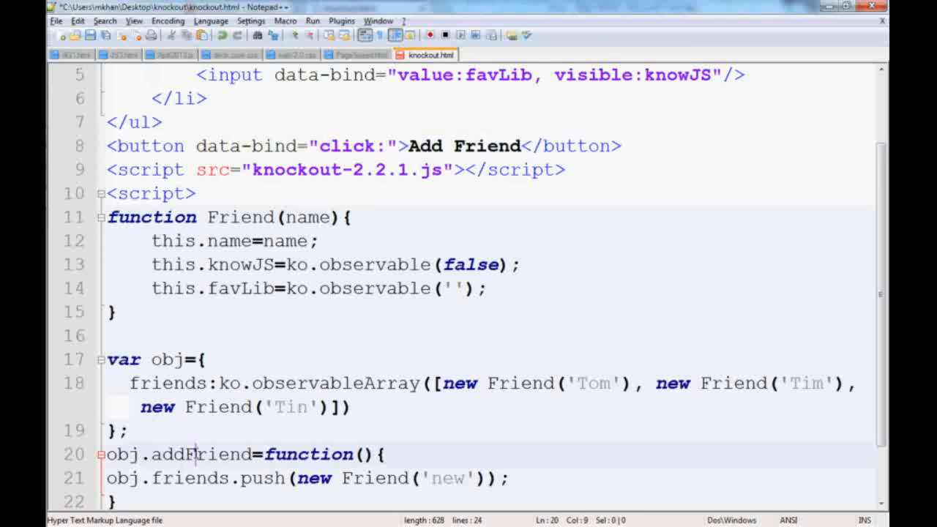
pyautogui.write('a')
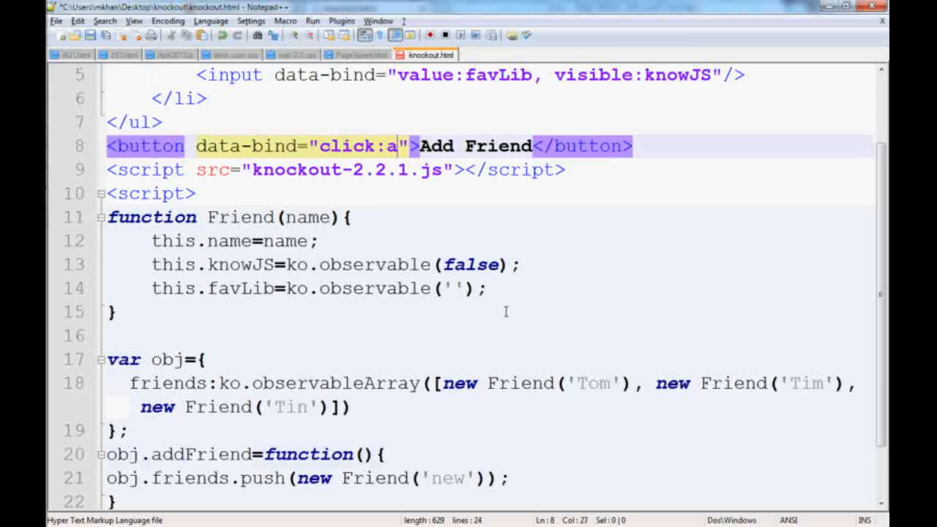
pyautogui.write('ddFriend')
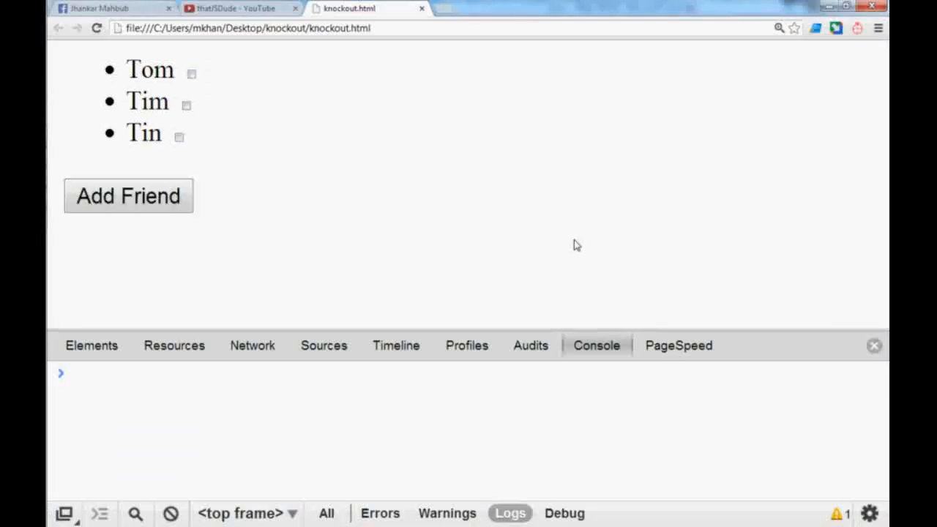
# - Add two 'new' friends in Chrome and tick the first one's knows-JavaScript checkbox
pyautogui.click(128, 195)
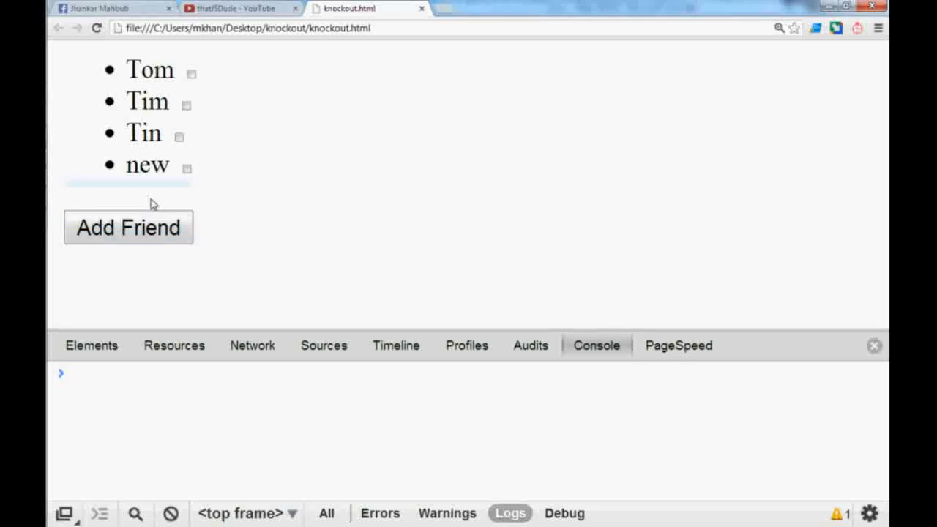
pyautogui.moveTo(129, 227)
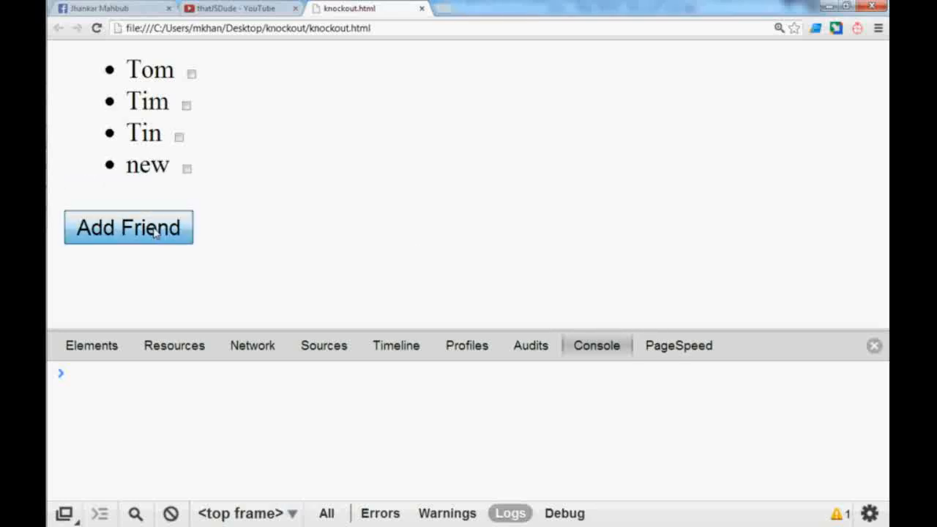
pyautogui.click(128, 227)
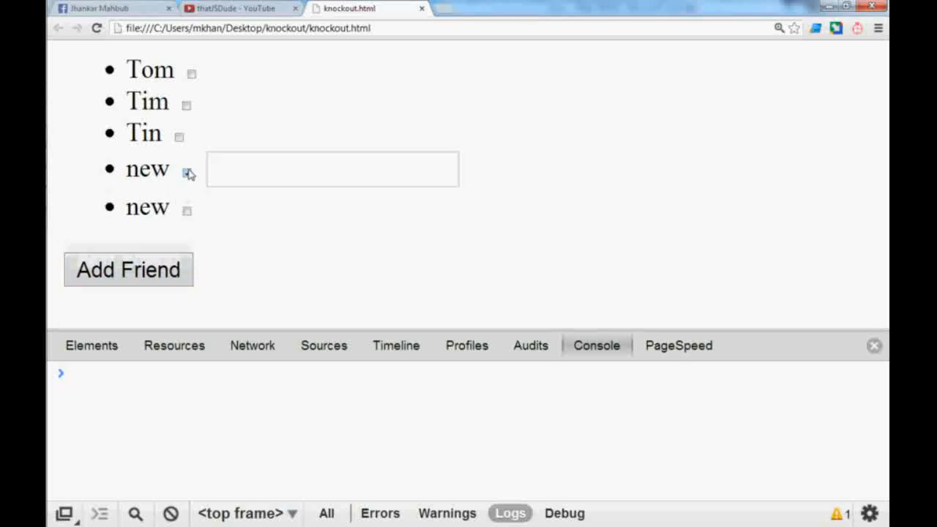
pyautogui.click(186, 172)
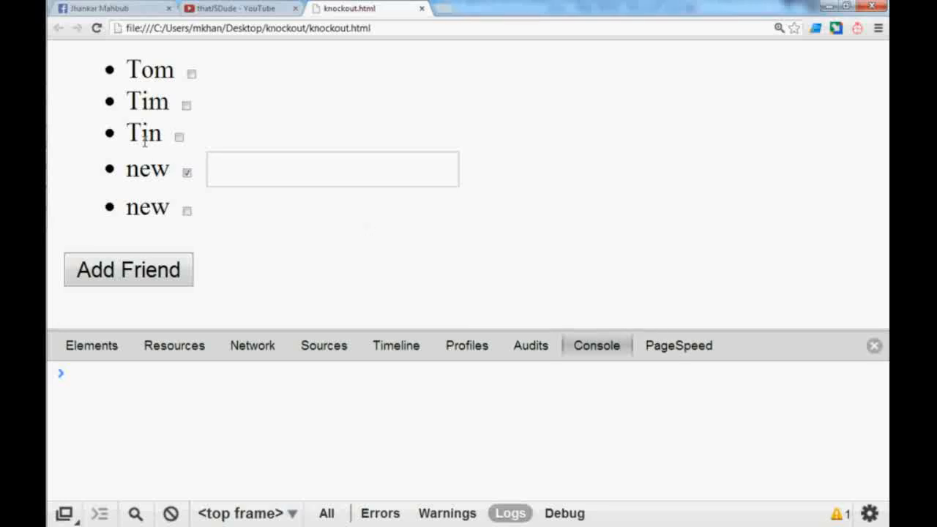
pyautogui.moveTo(194, 130)
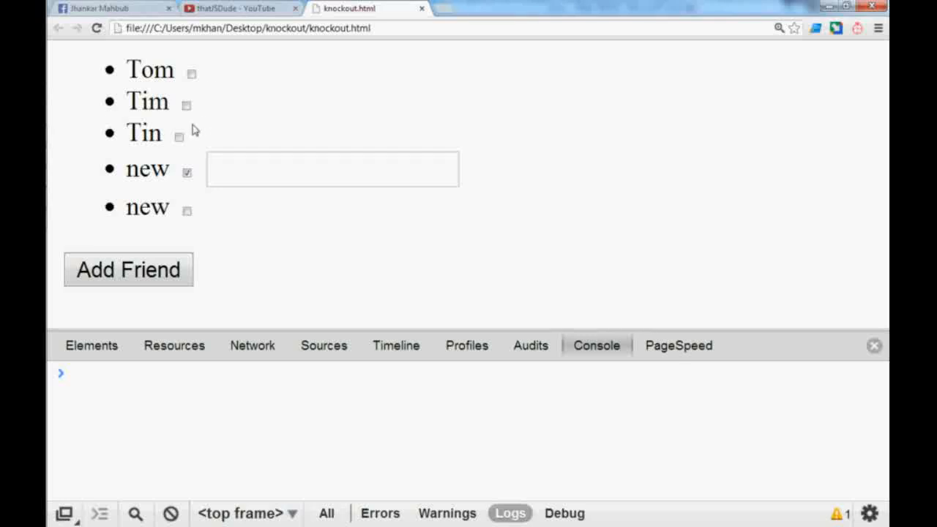
pyautogui.moveTo(371, 144)
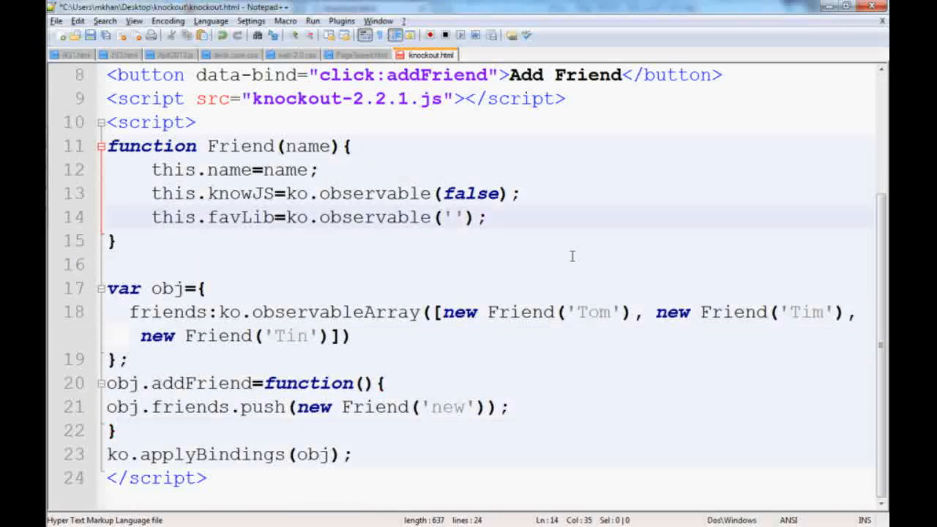
# - Add this.removeFriend=function(){ obj.friends.remove(this); } to the Friend constructor
pyautogui.write('this.')
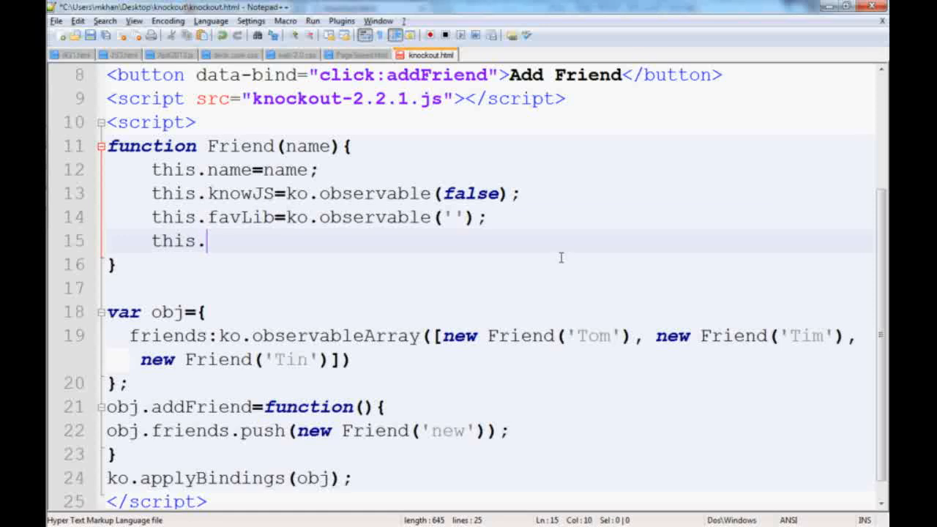
pyautogui.write('removeFriend=')
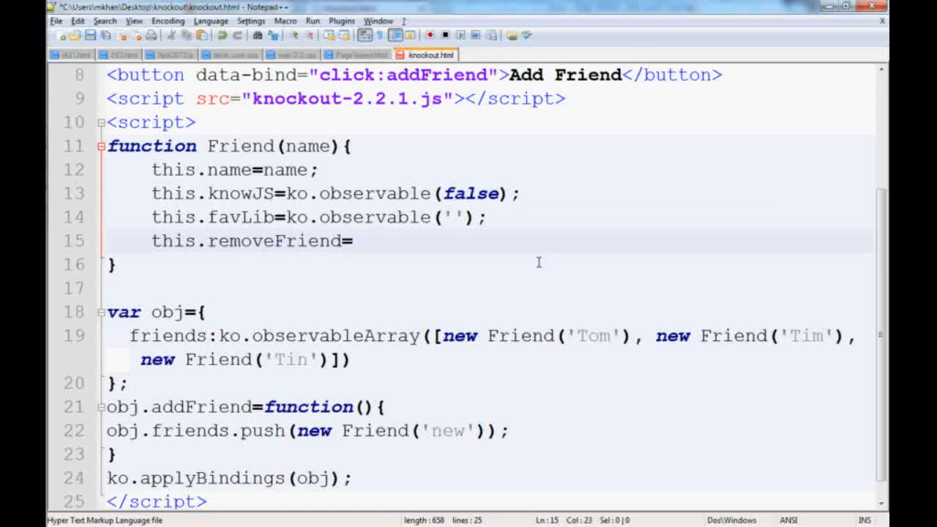
pyautogui.write('function(){')
pyautogui.write('ob')
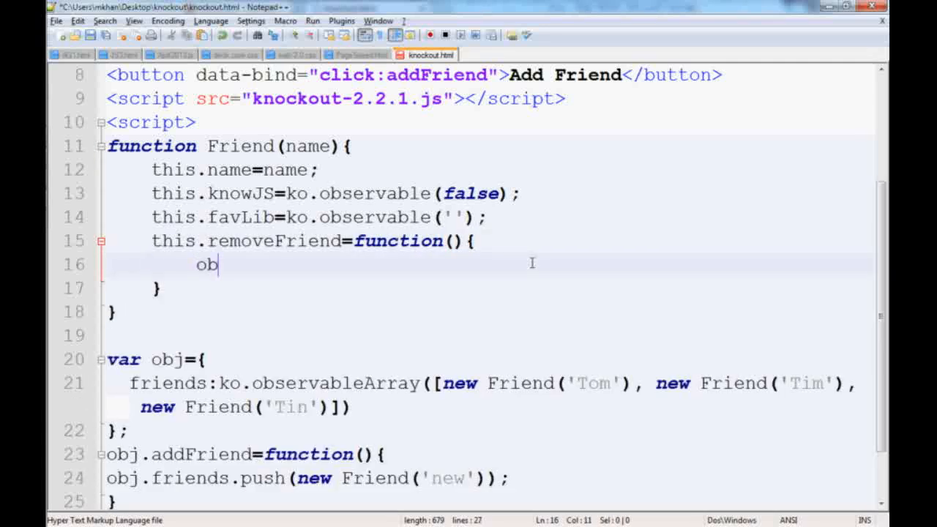
pyautogui.write('j.friends.re')
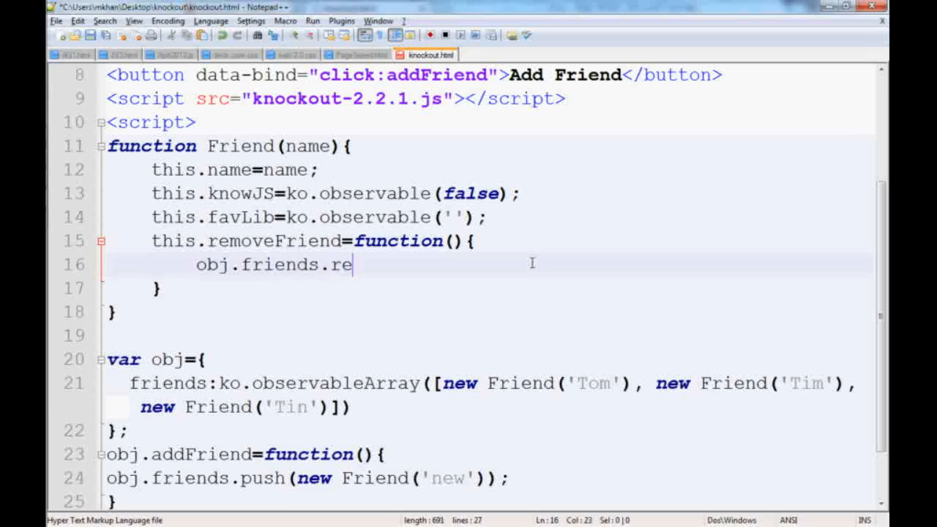
pyautogui.write('move(thi')
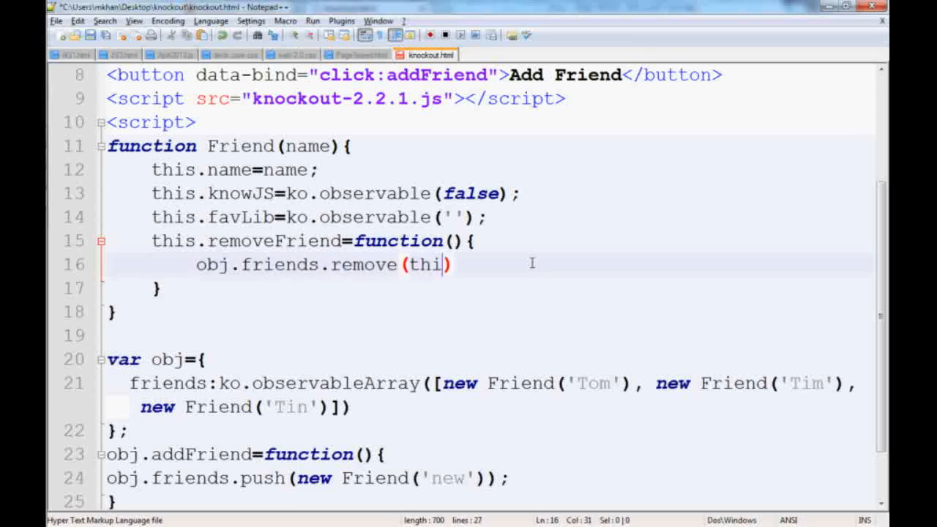
pyautogui.write('s);')
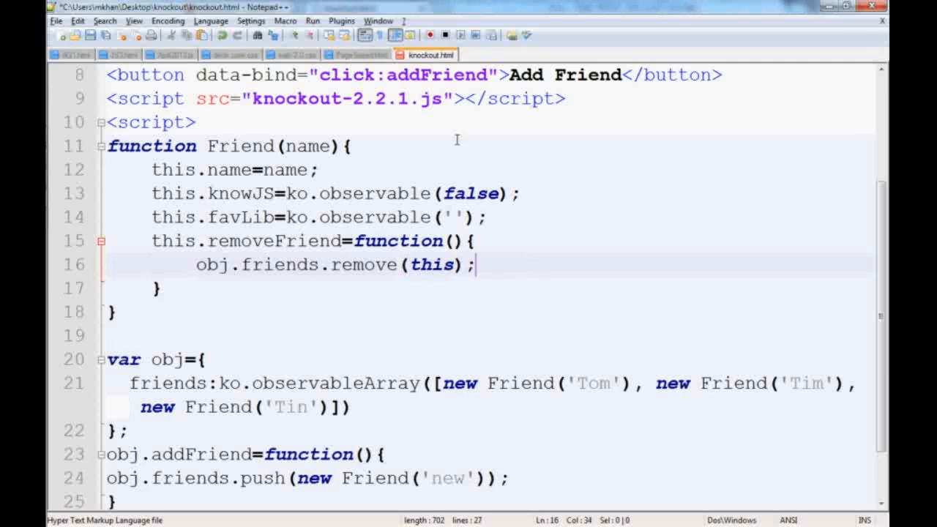
pyautogui.doubleClick(279, 264)
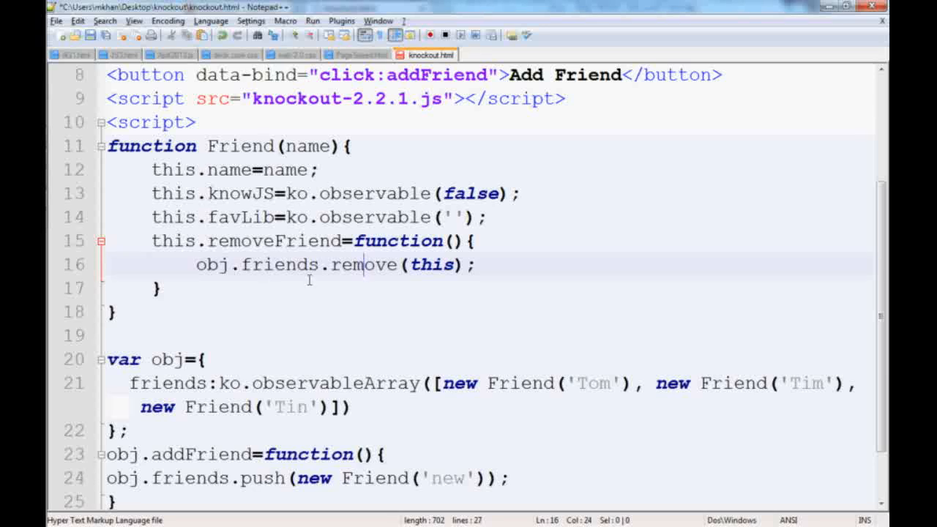
pyautogui.scroll(3)
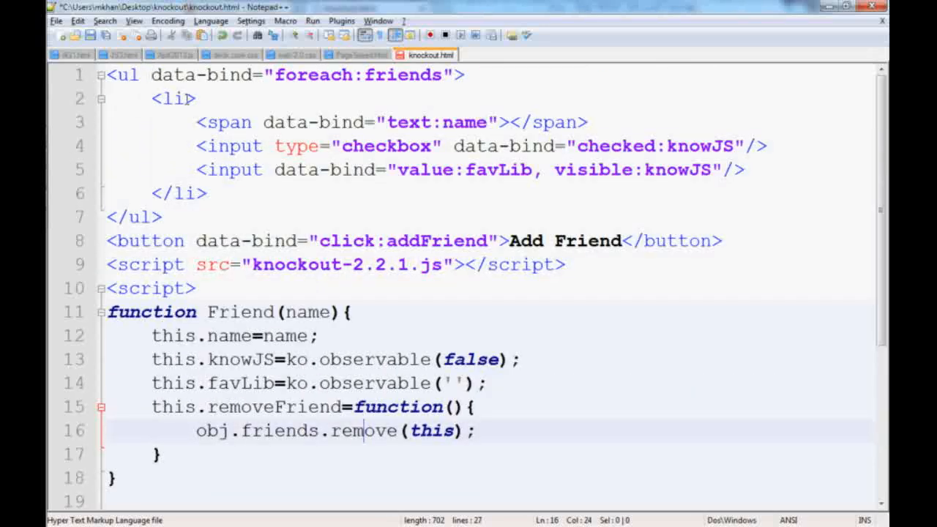
pyautogui.moveTo(776, 178)
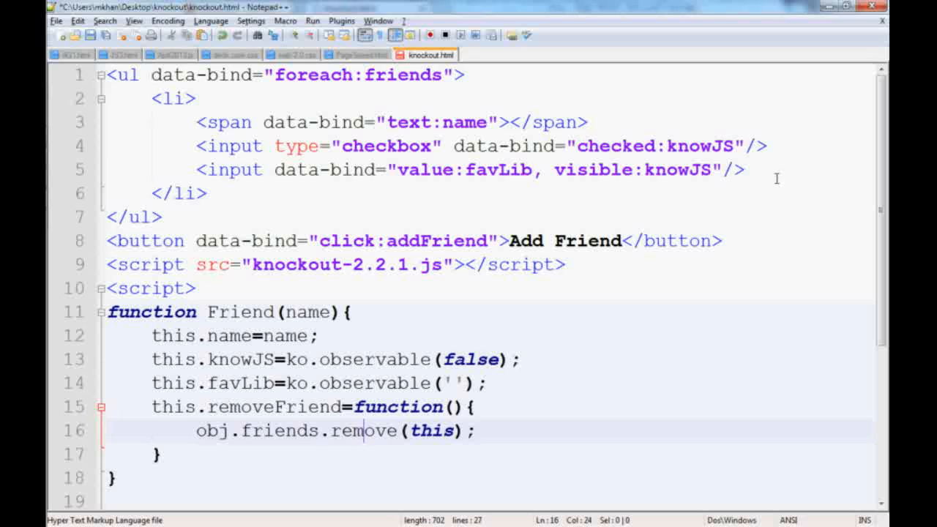
# - Add <button data-bind="click:removeFriend">X</button> inside each friend's <li>
pyautogui.write('<button>')
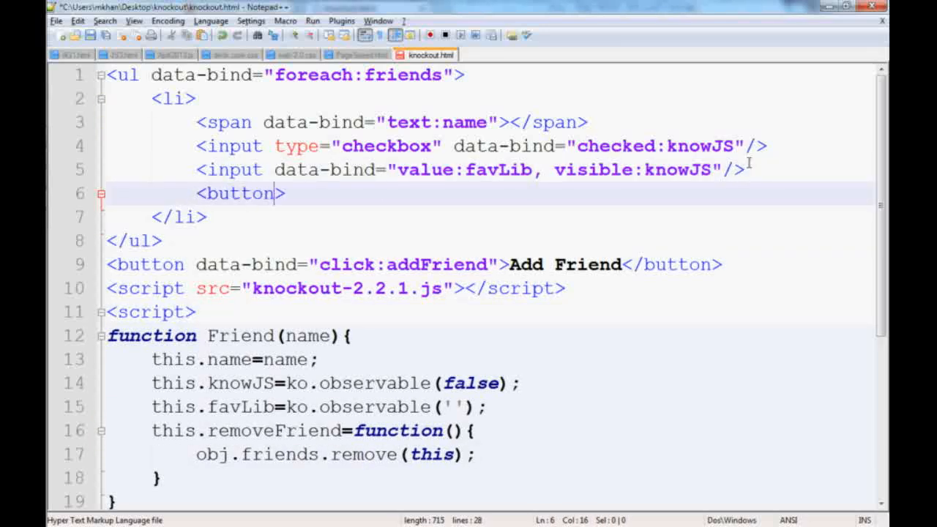
pyautogui.write('</b>')
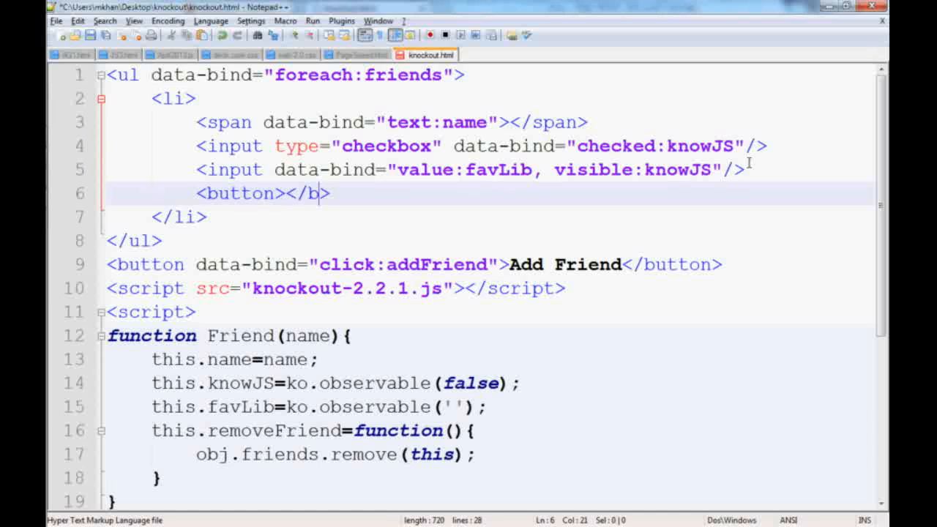
pyautogui.write('utton')
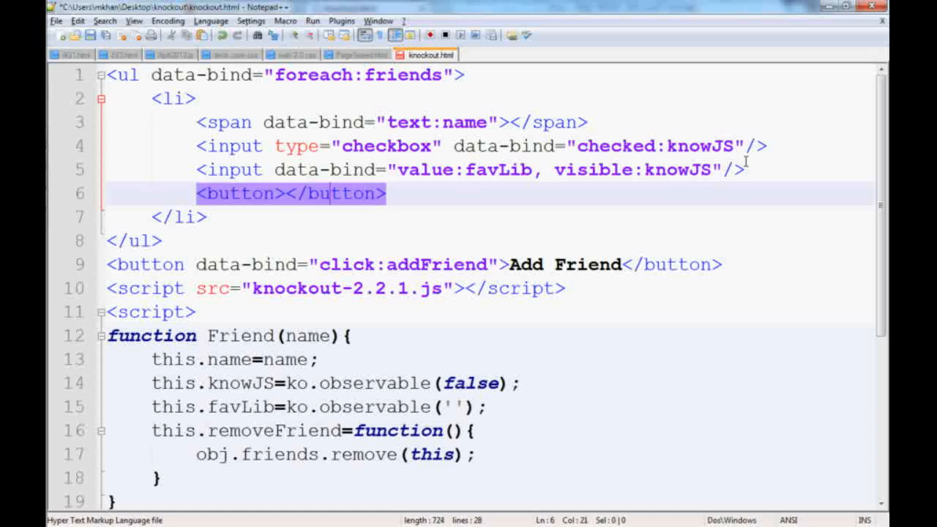
pyautogui.write('X')
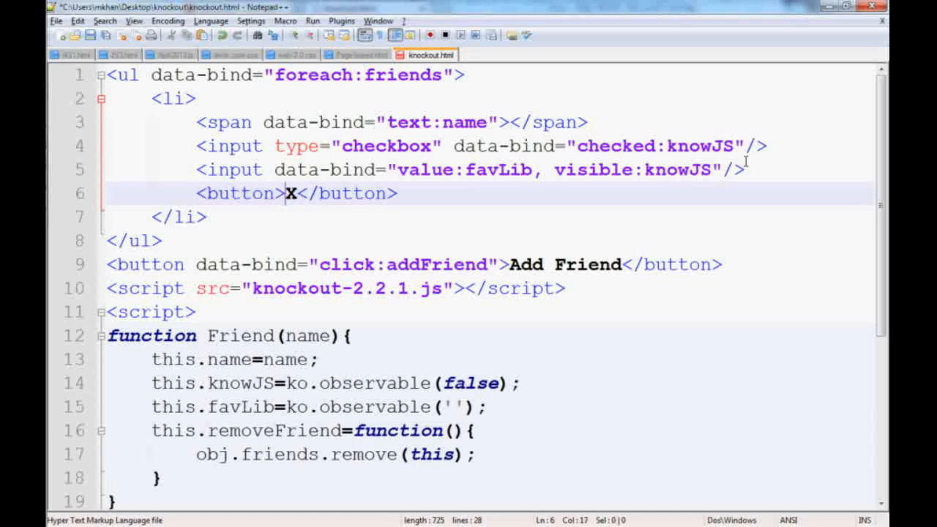
pyautogui.write('data-bind="b')
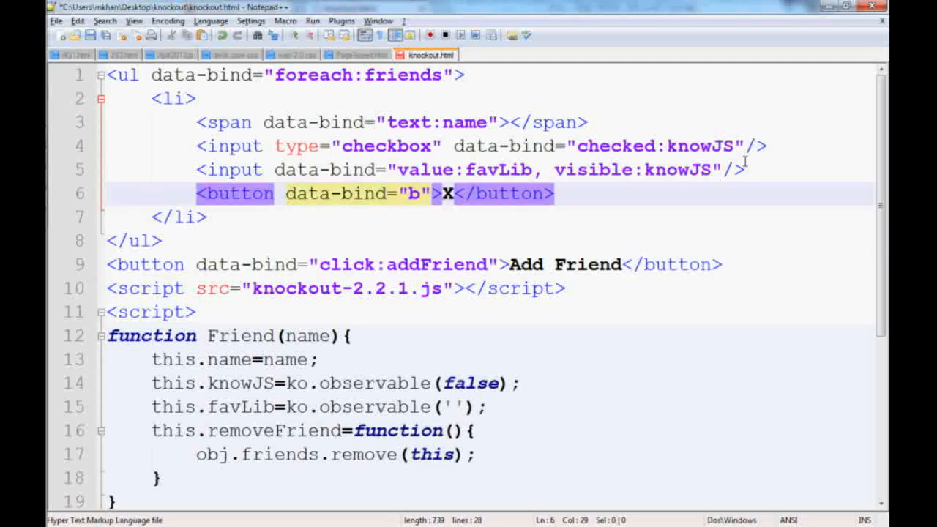
pyautogui.write('click:')
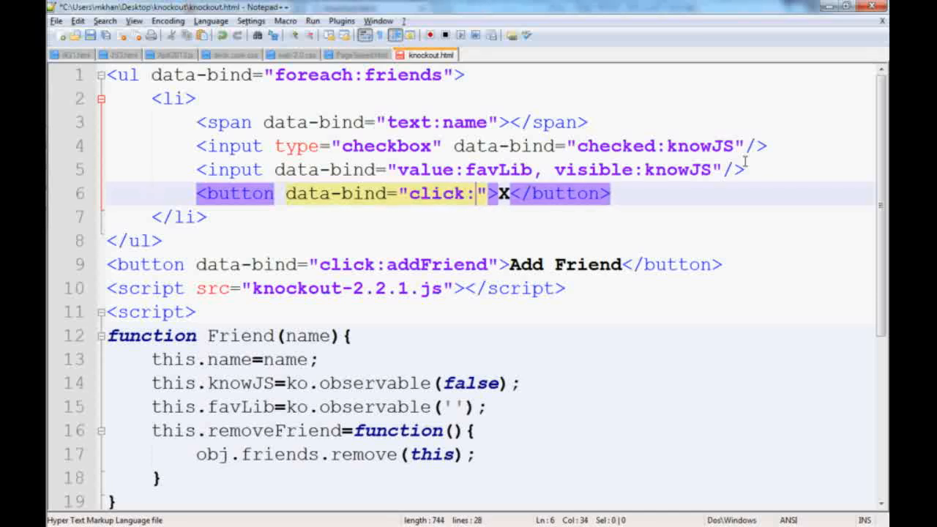
pyautogui.write('removeFriend')
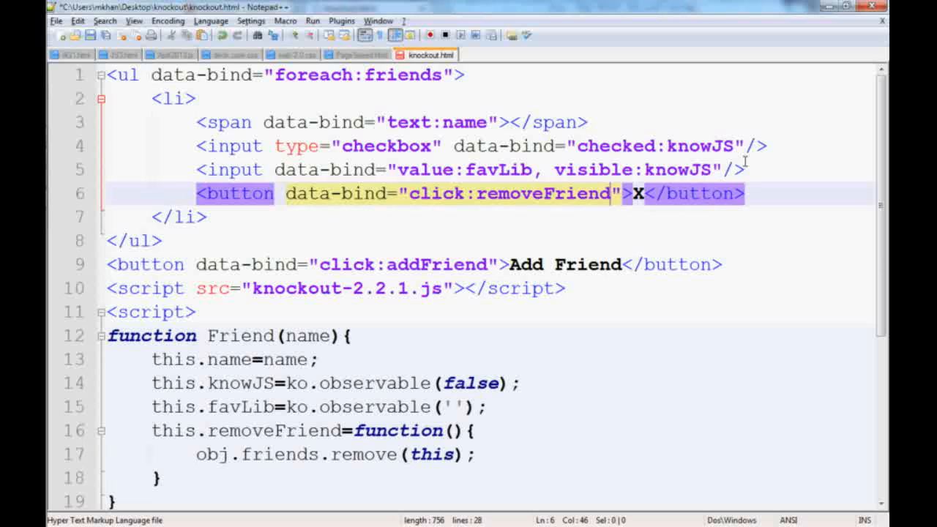
pyautogui.doubleClick(543, 193)
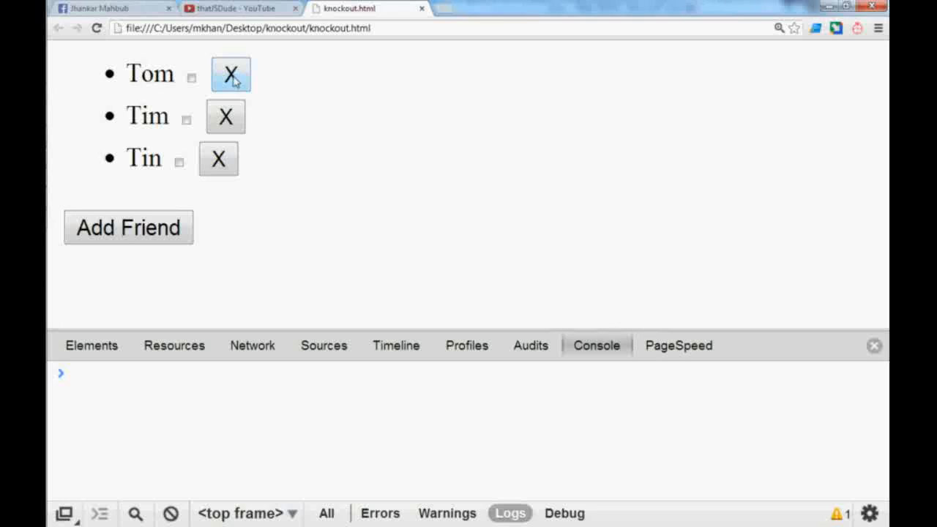
pyautogui.moveTo(225, 117)
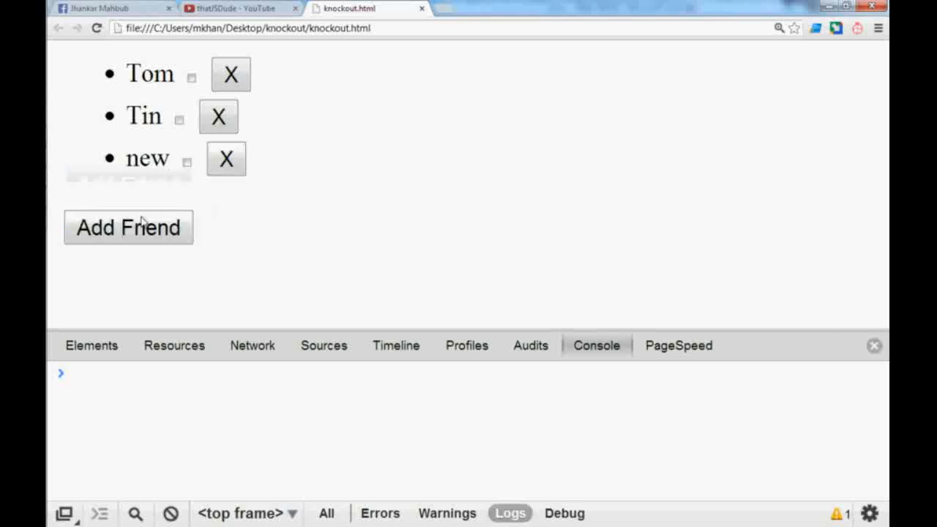
# - Add and remove 'new' friends, then enter 'Knockout JS' as the ticked friend's library
pyautogui.click(128, 226)
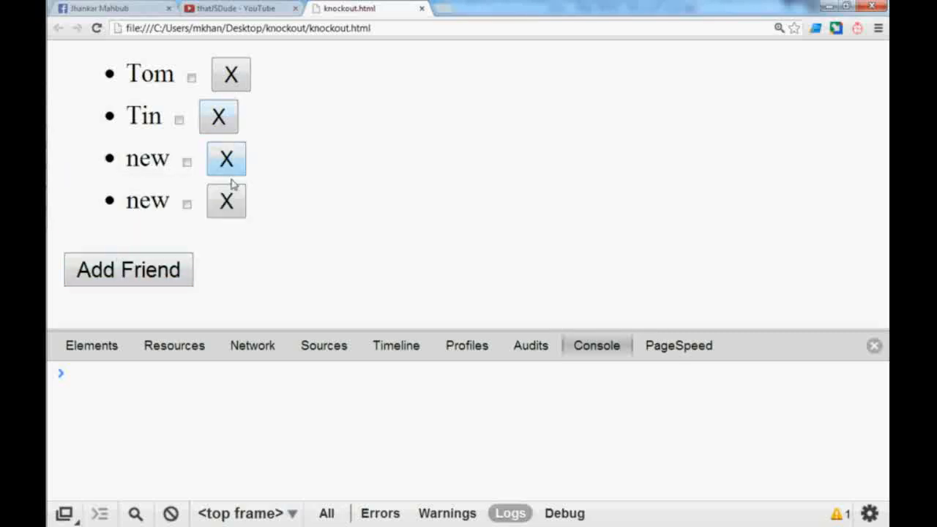
pyautogui.click(225, 159)
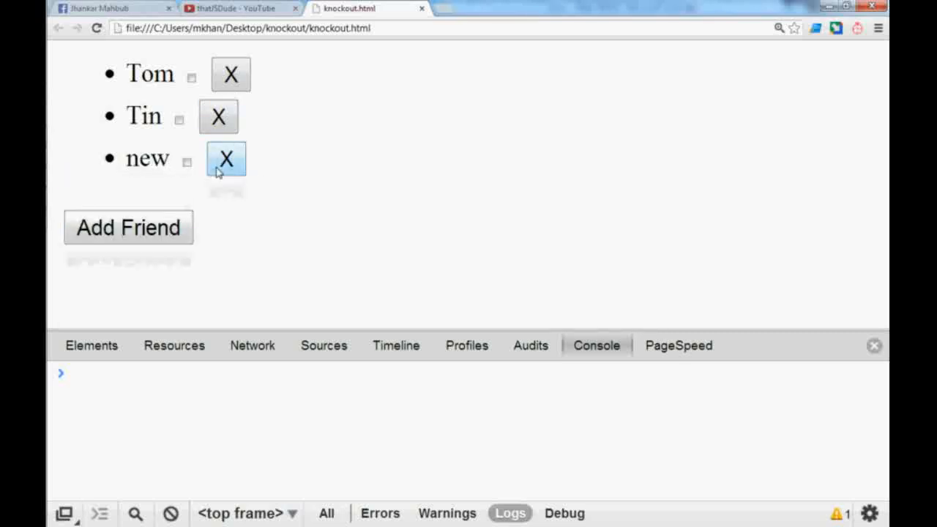
pyautogui.click(128, 227)
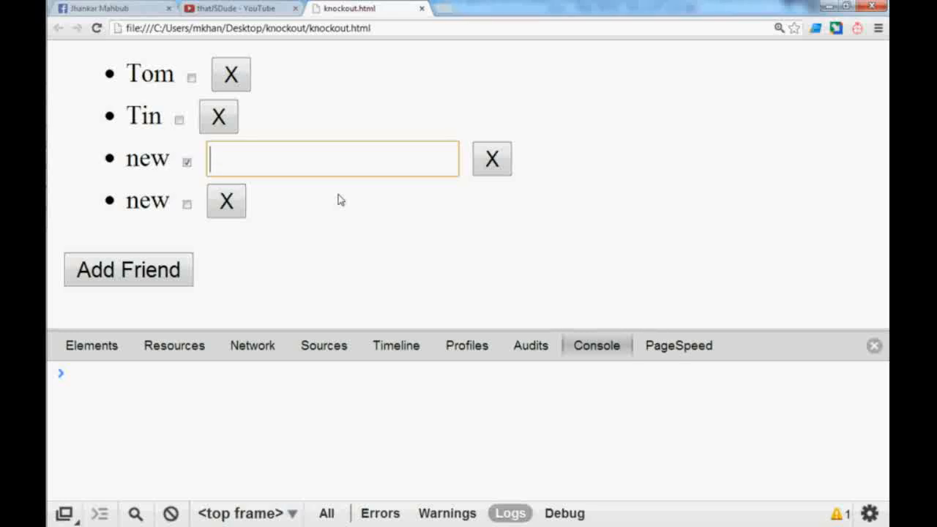
pyautogui.write('Knockout JS')
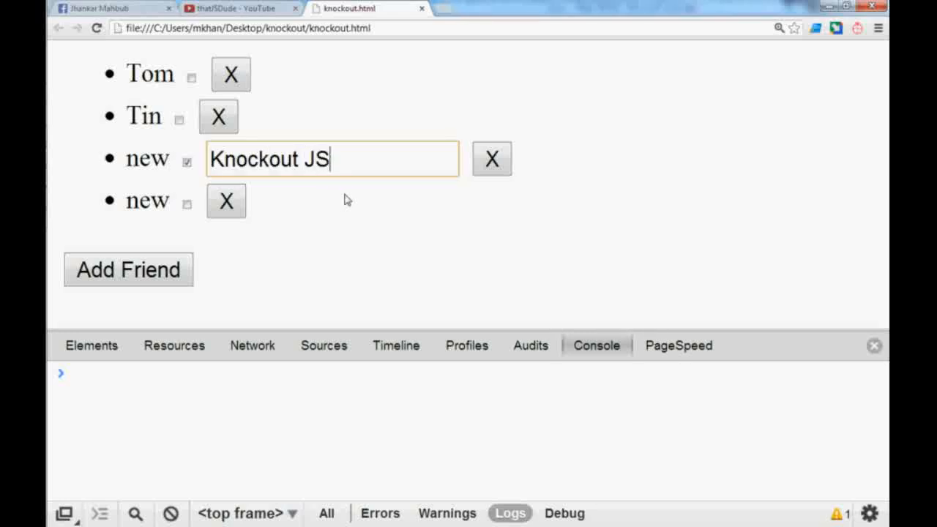